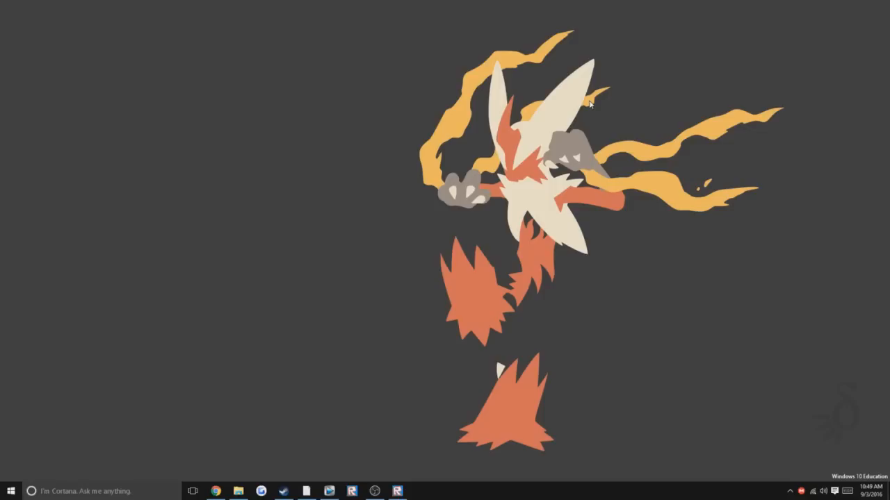
mouse_move(413, 101)
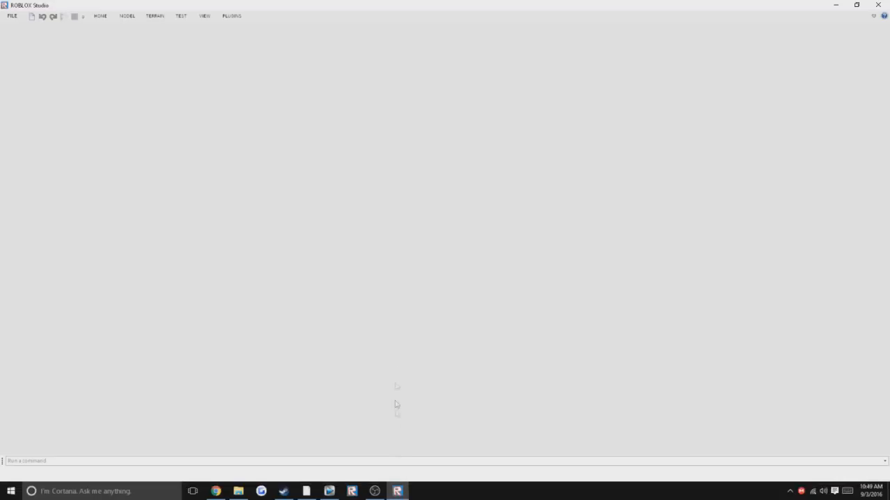
mouse_move(392, 360)
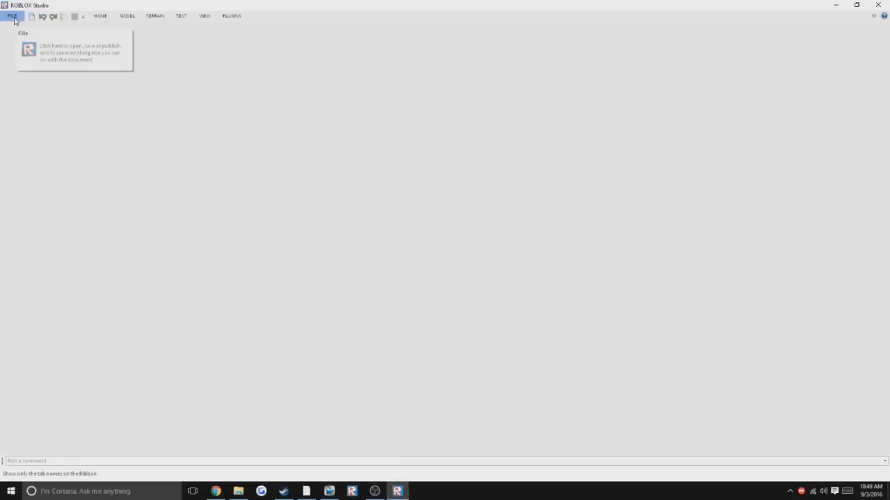
Step: Switch Studio's EditQualityLevel and QualityLevel to Level01, then revert both to Automatic
left_click(11, 15)
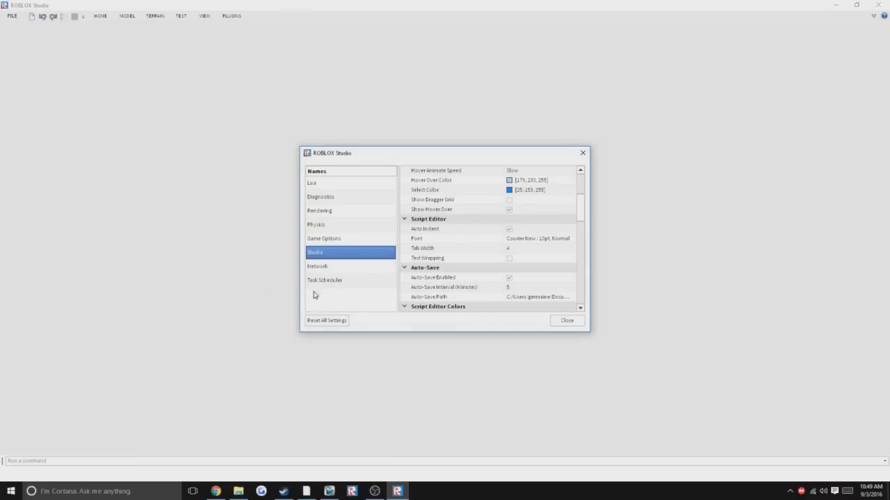
mouse_move(334, 258)
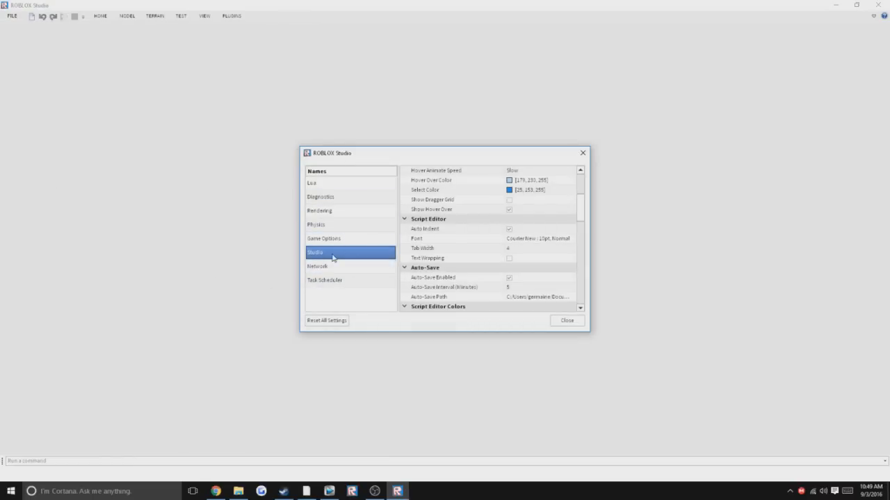
mouse_move(337, 211)
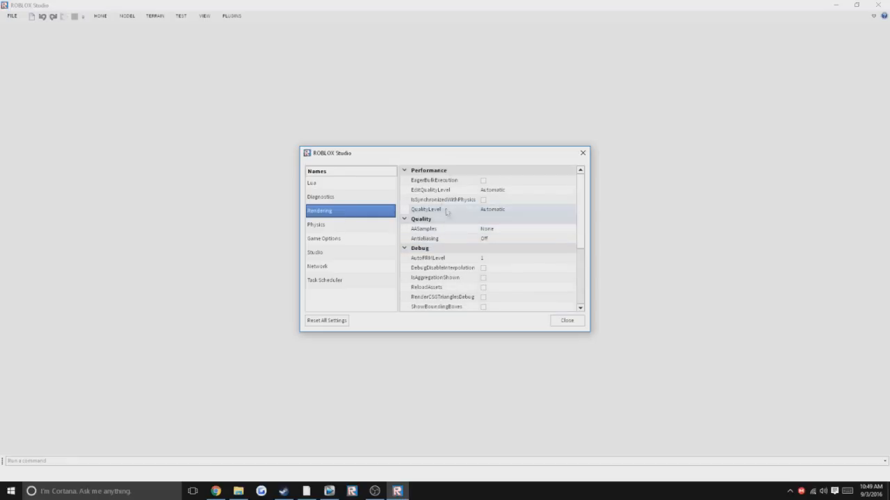
mouse_move(502, 191)
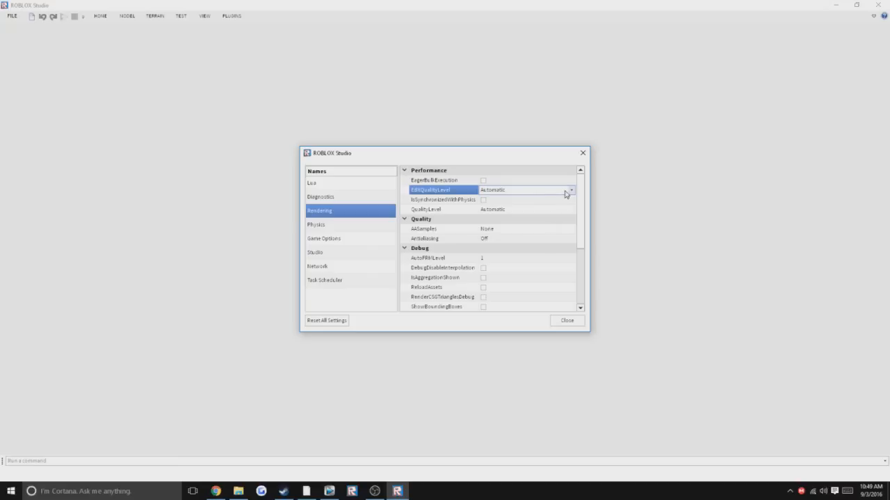
left_click(570, 190)
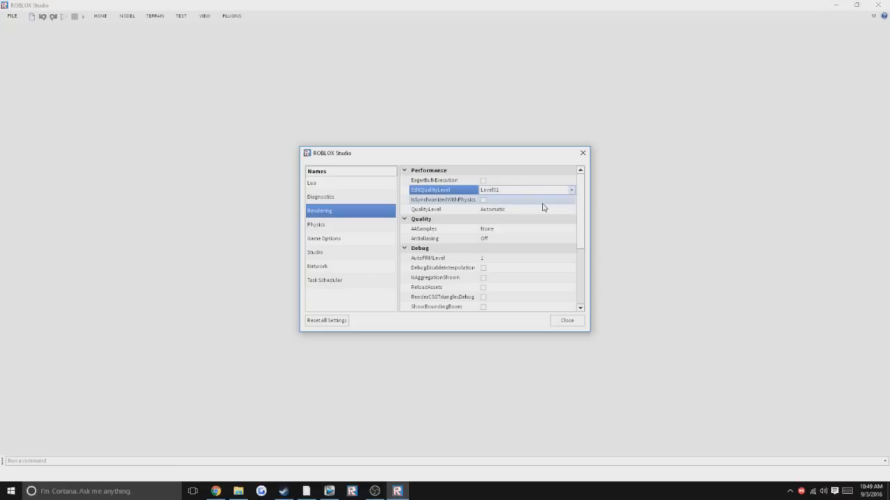
mouse_move(564, 212)
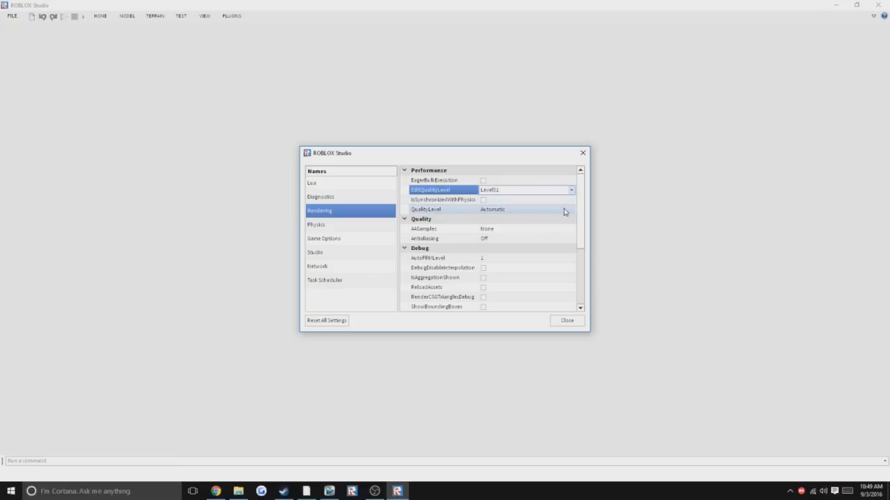
mouse_move(577, 211)
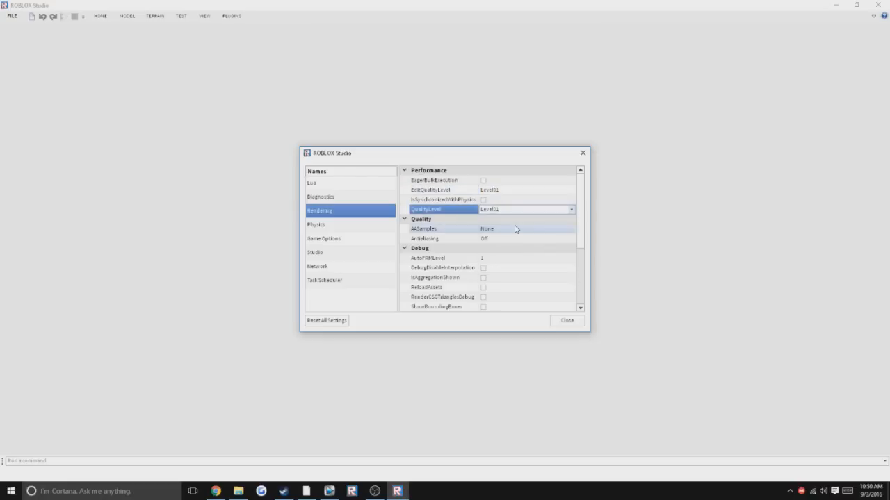
left_click(571, 209)
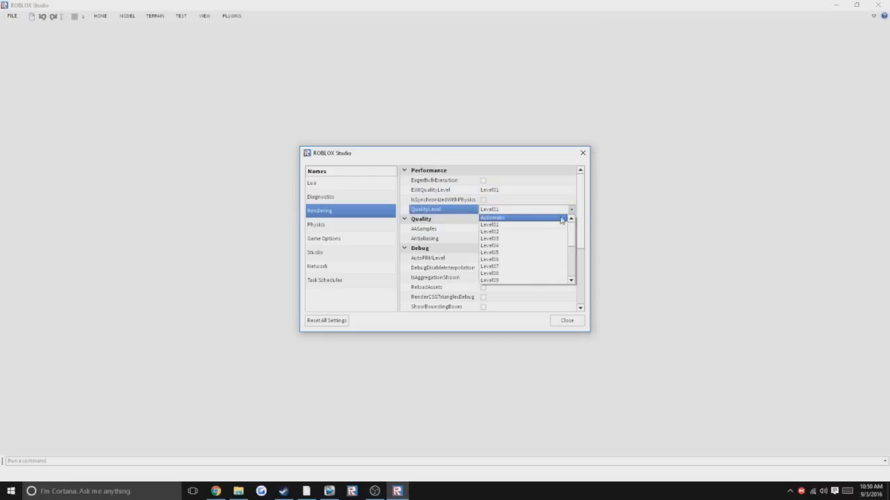
left_click(492, 218)
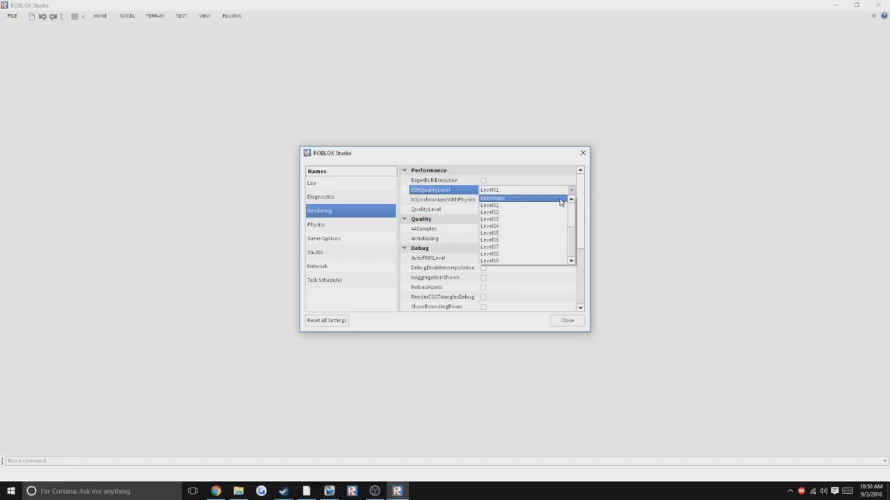
left_click(493, 198)
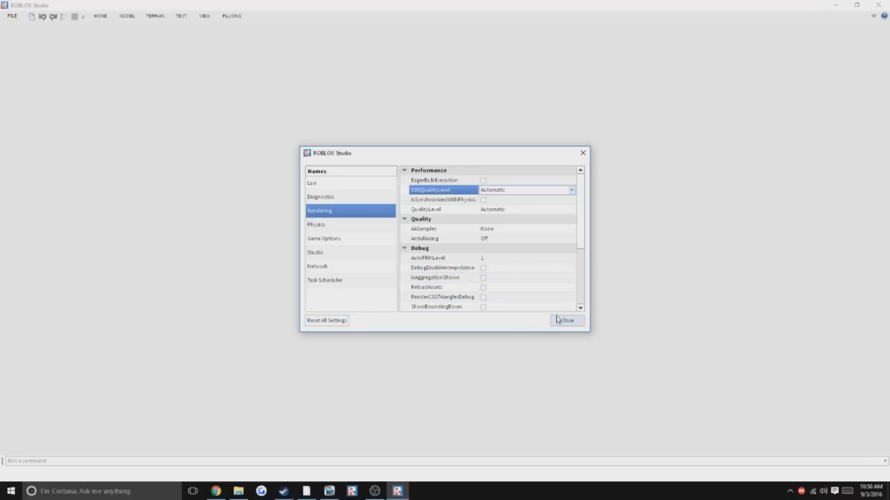
mouse_move(567, 341)
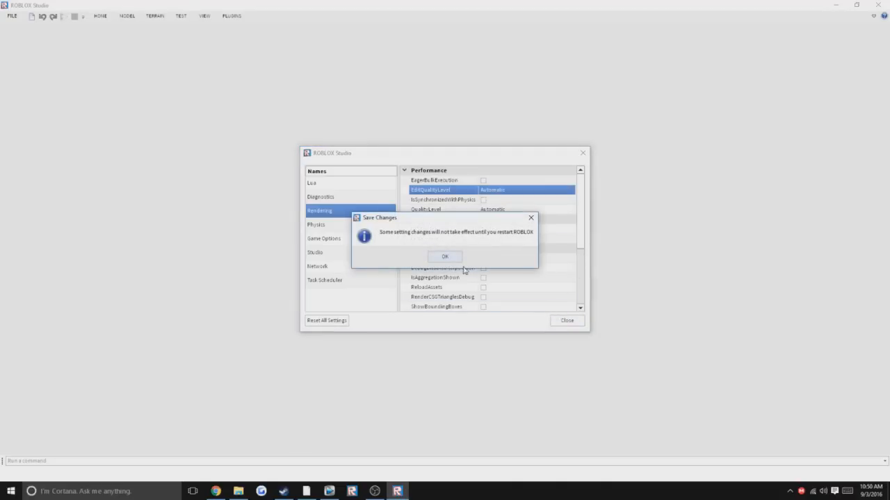
Step: Acknowledge the restart-required notice and exit ROBLOX Studio
left_click(445, 256)
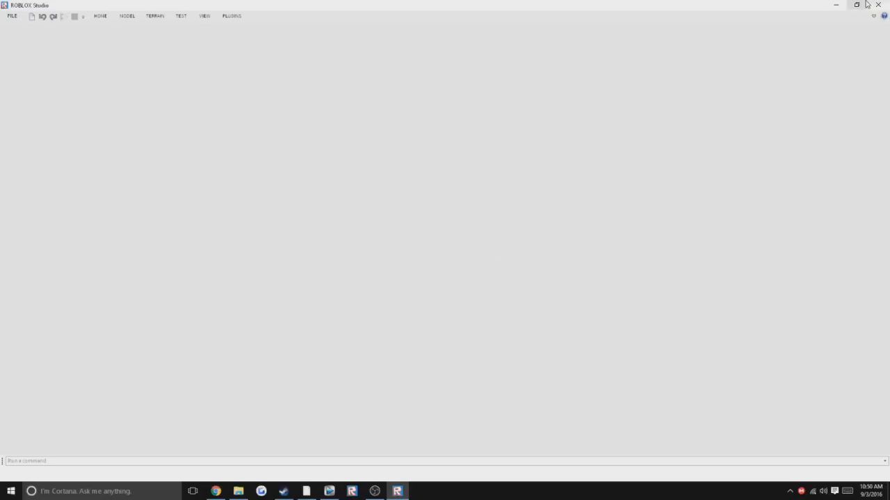
left_click(878, 5)
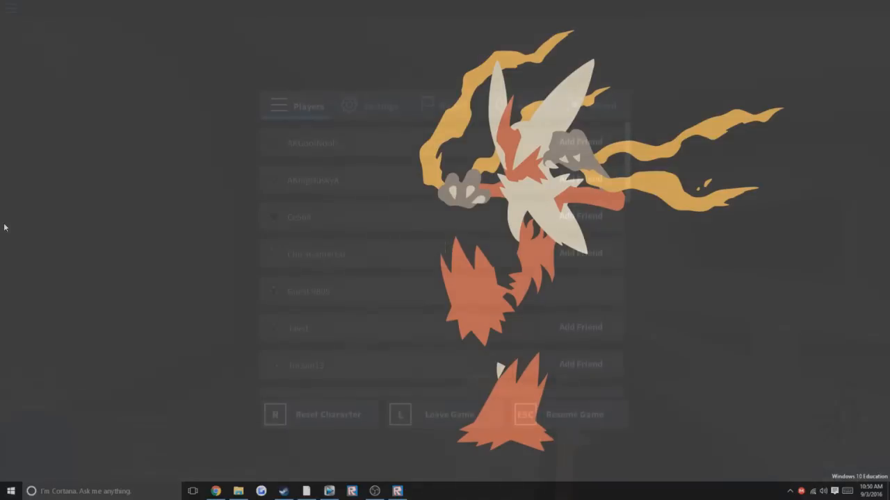
Step: Drop in-game Graphics Quality to minimum in Settings, then choose Leave Game
left_click(371, 106)
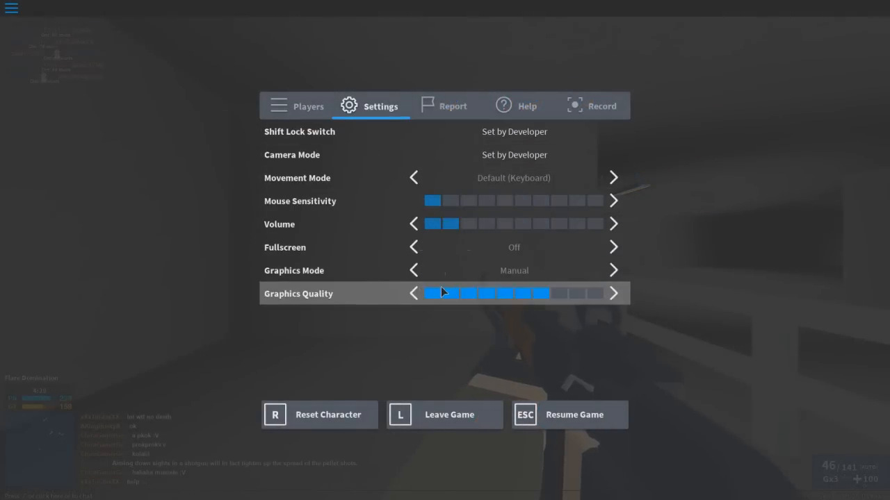
left_click(414, 293)
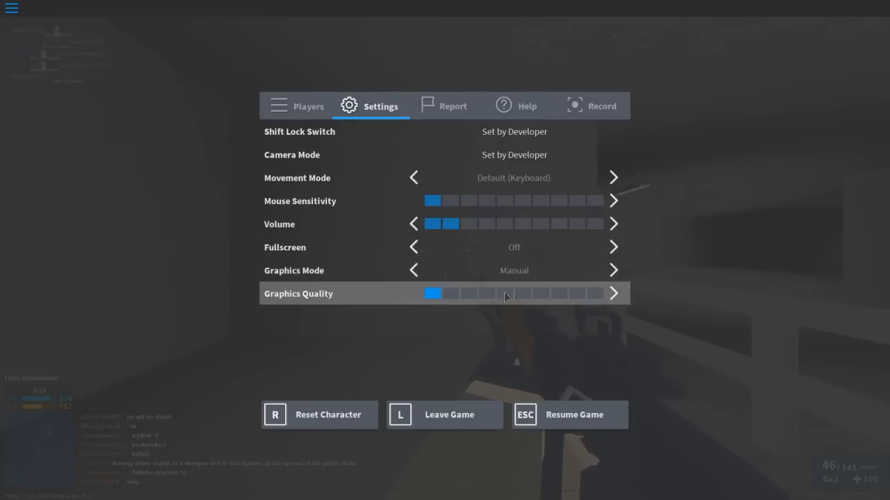
mouse_move(553, 374)
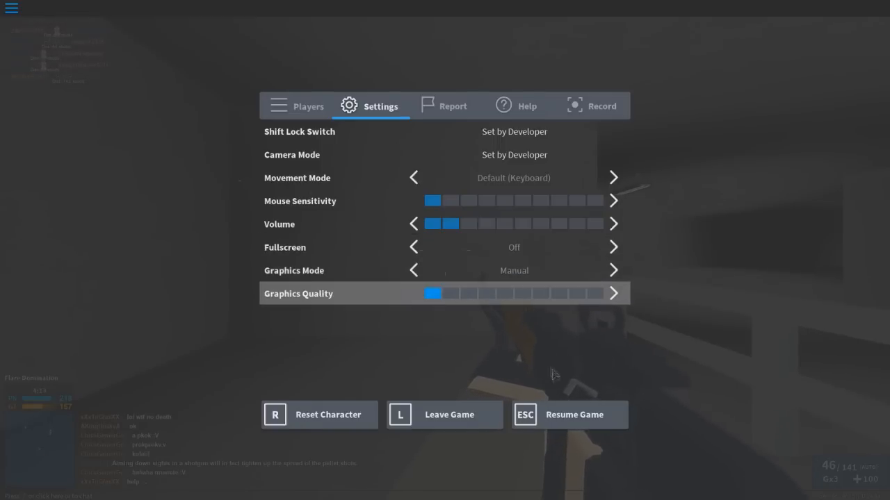
left_click(569, 415)
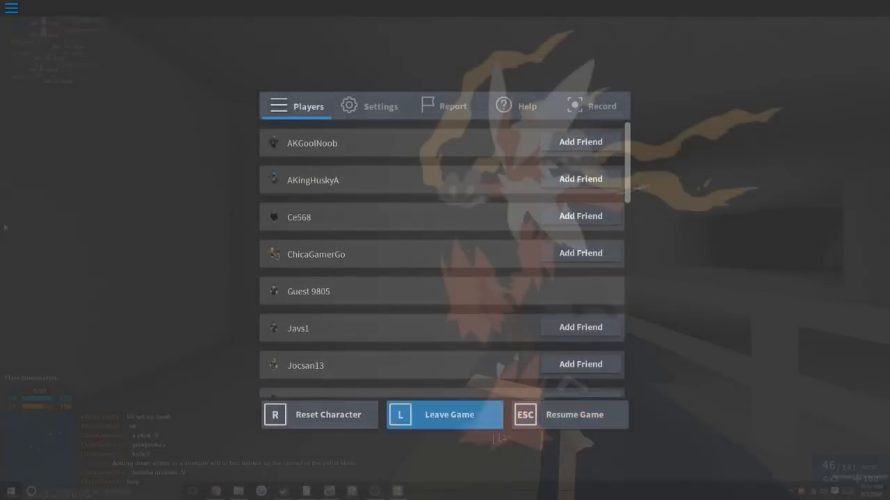
Step: Confirm leaving the Roblox game
left_click(444, 415)
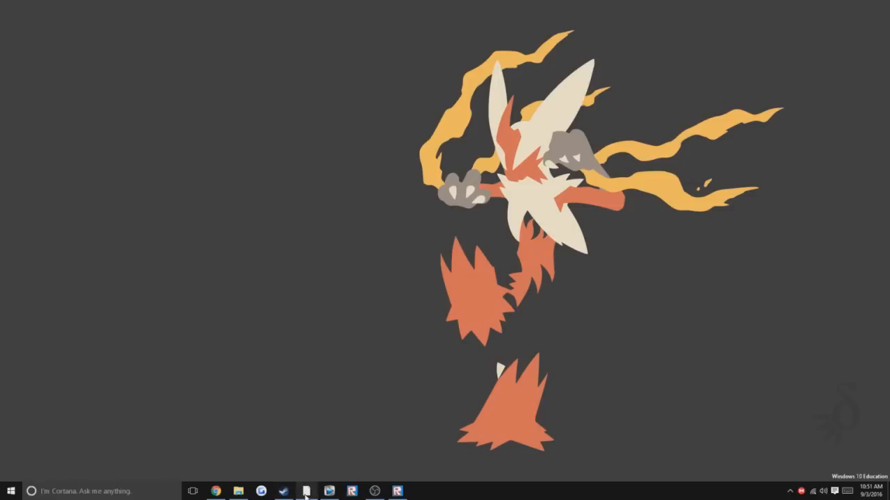
mouse_move(215, 492)
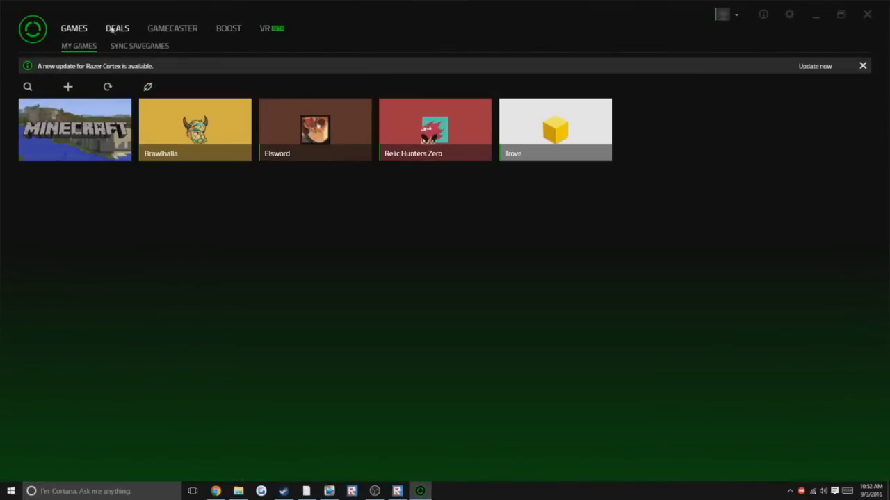
Step: View Gamecaster, then on the Boost page run BOOST NOW with Recommended processes
left_click(173, 28)
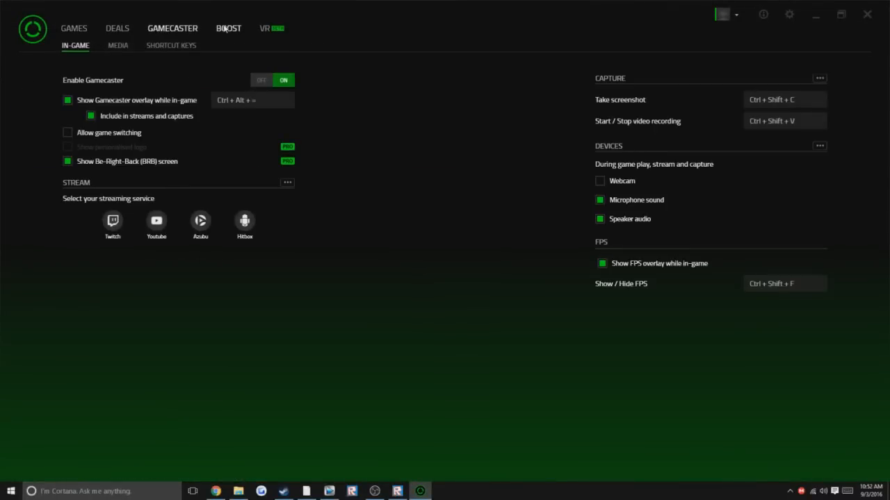
left_click(228, 28)
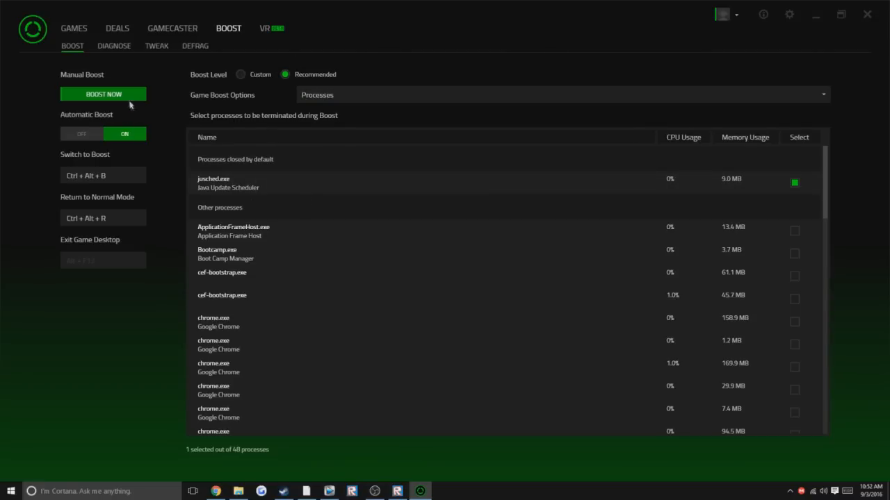
left_click(103, 94)
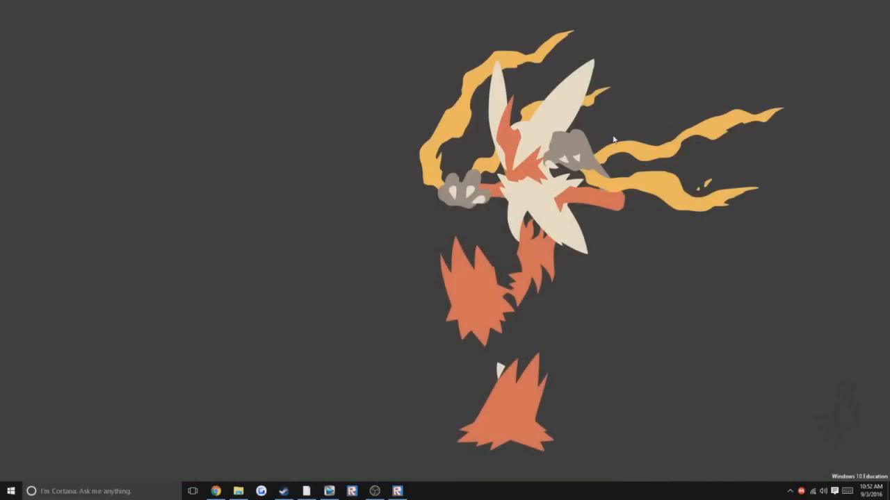
mouse_move(292, 436)
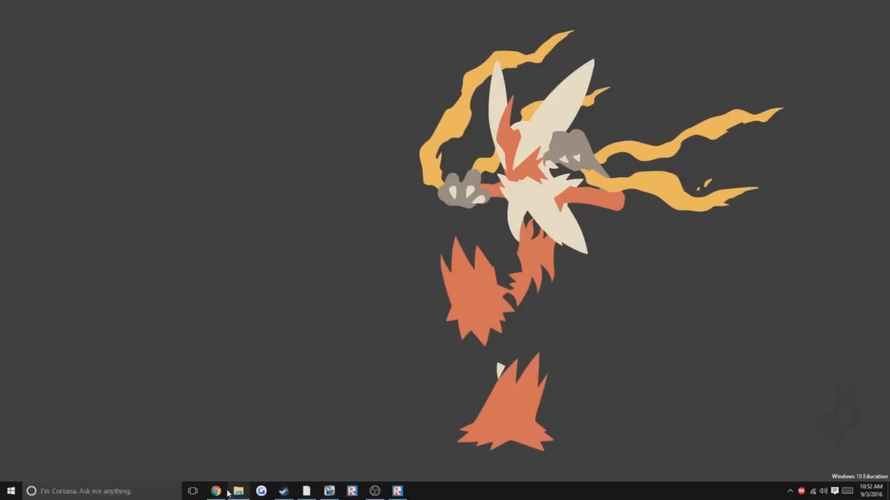
Step: Bring up Chrome and switch to the Memory Clean 2 tab
left_click(216, 492)
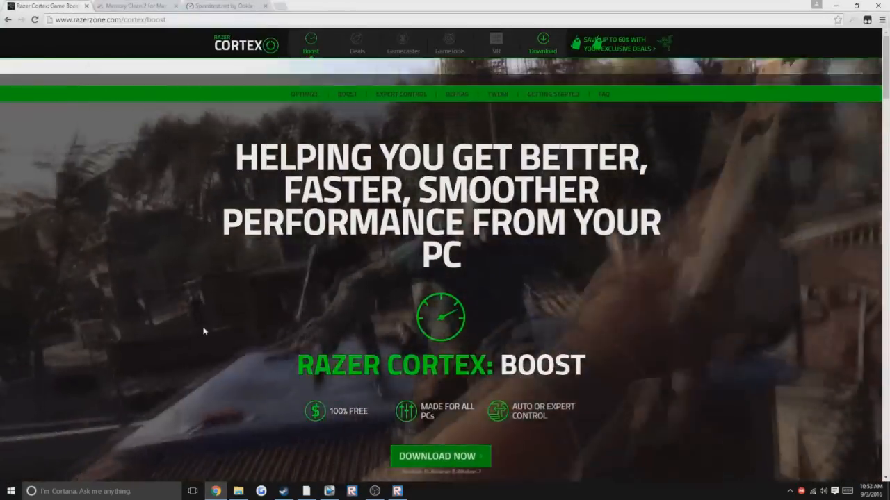
left_click(136, 6)
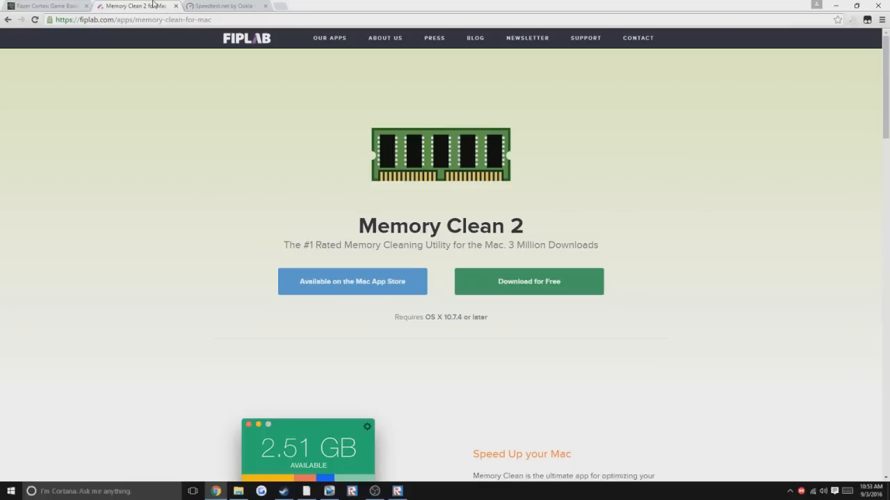
mouse_move(148, 128)
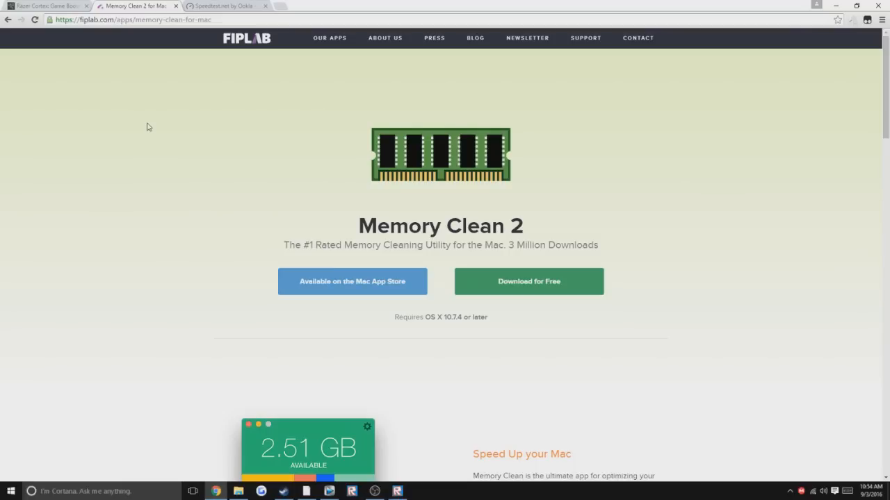
mouse_move(197, 97)
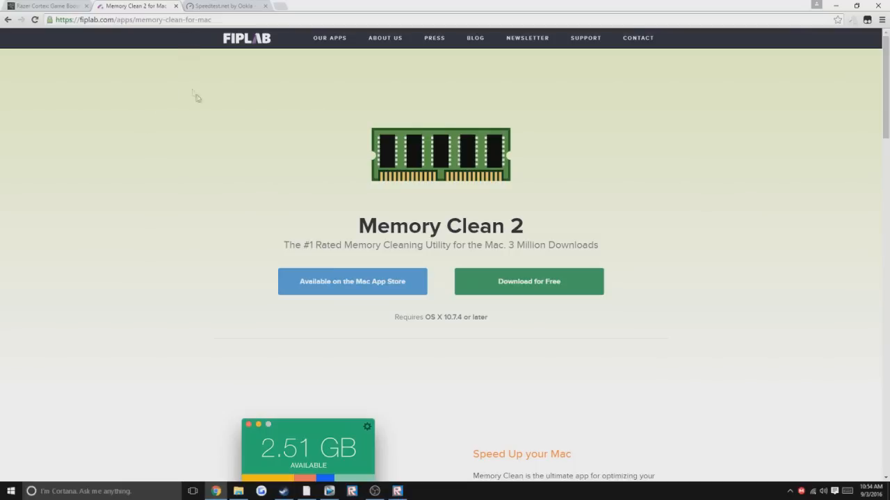
Step: Go to the Speedtest.net tab and start the test with BEGIN TEST
left_click(222, 6)
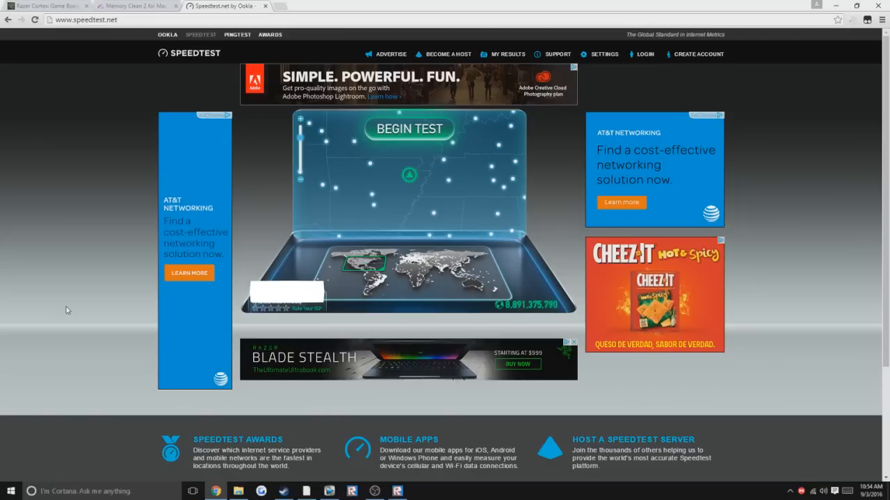
mouse_move(409, 131)
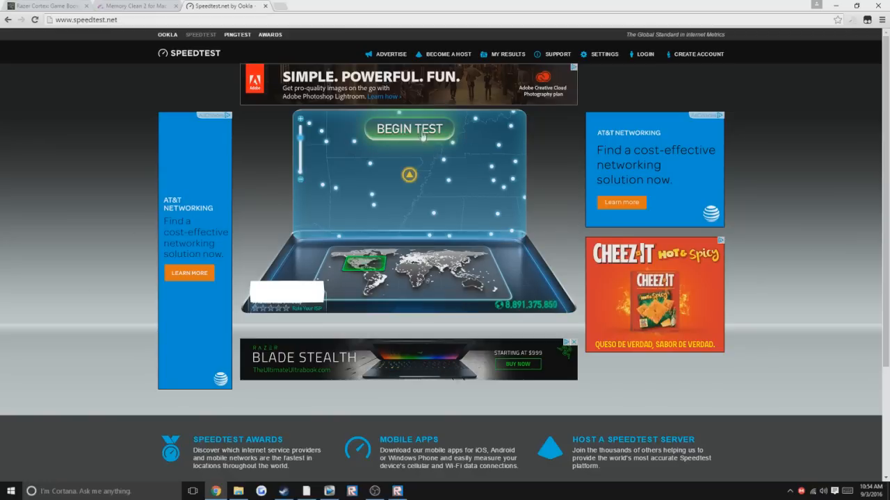
left_click(409, 128)
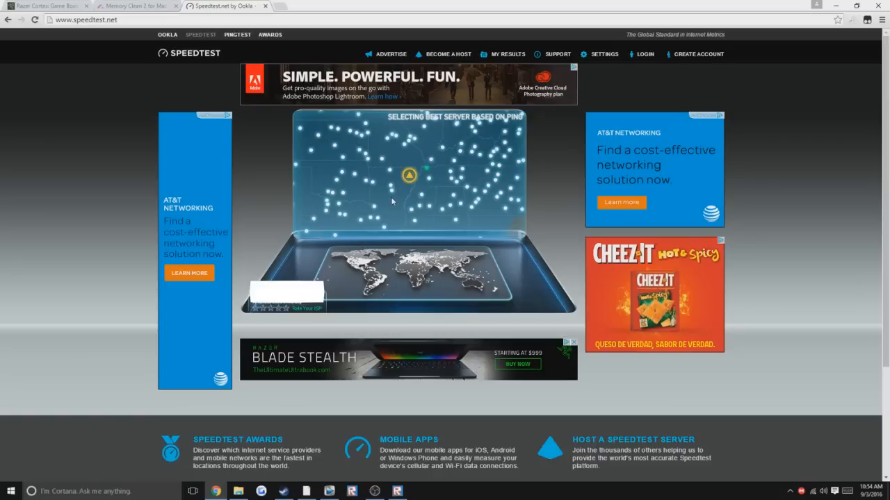